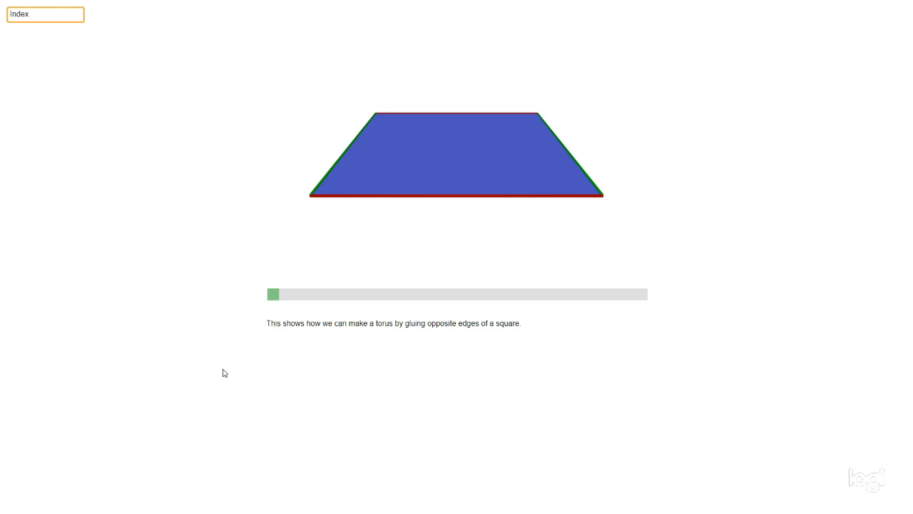
mouse_move(217, 385)
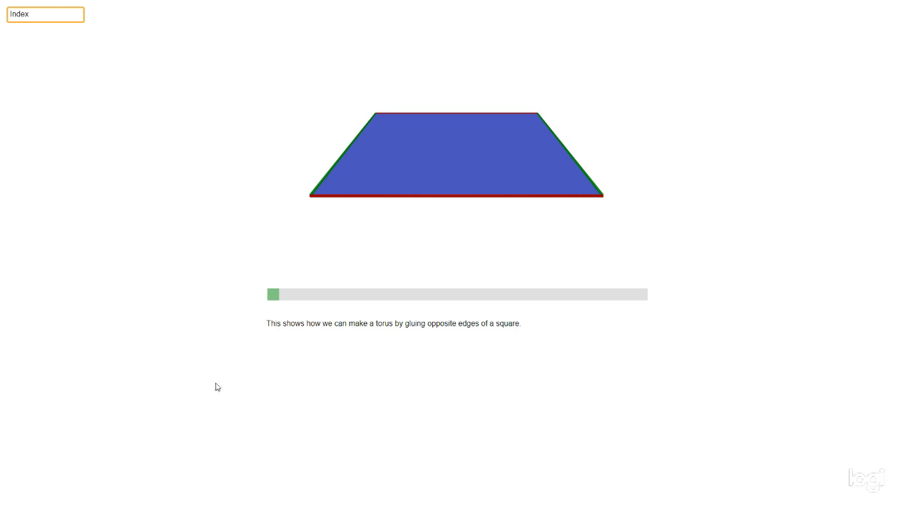
mouse_move(219, 382)
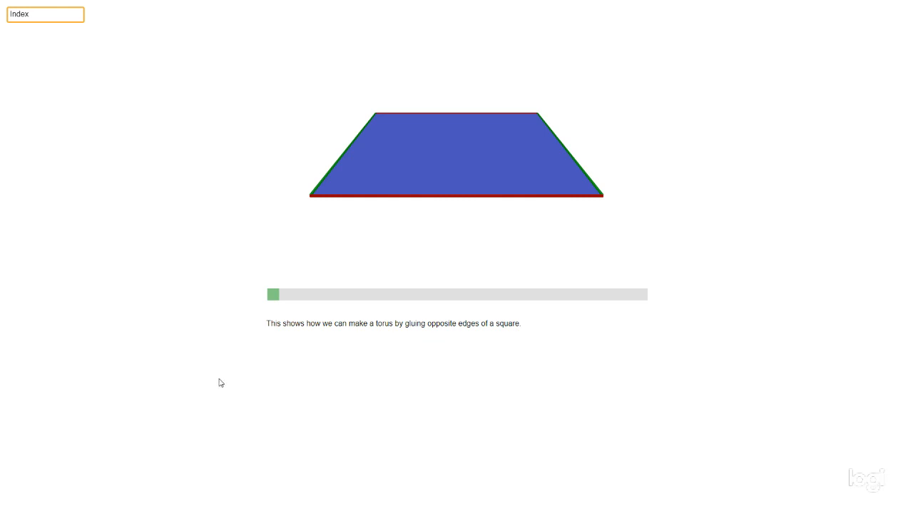
mouse_move(212, 386)
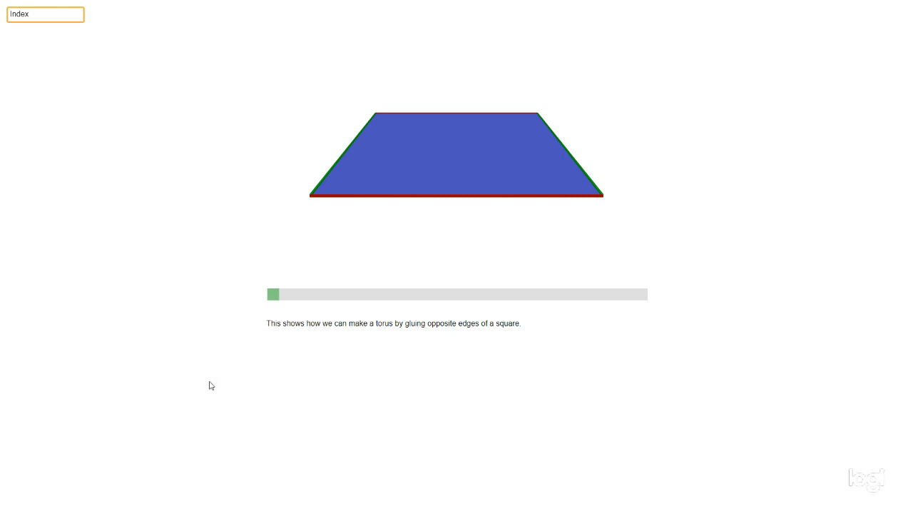
mouse_move(231, 366)
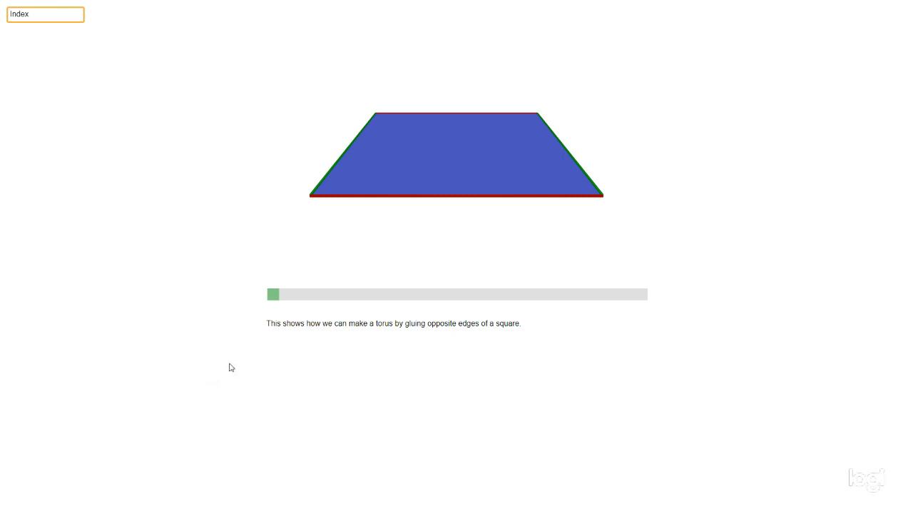
mouse_move(459, 188)
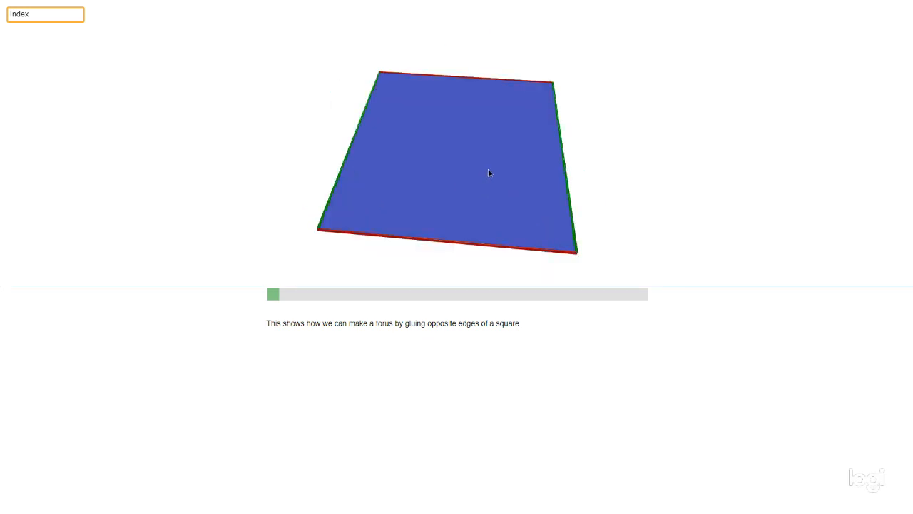
- Tilt the view of the flat blue square so it is seen more from above
drag(489, 174, 349, 217)
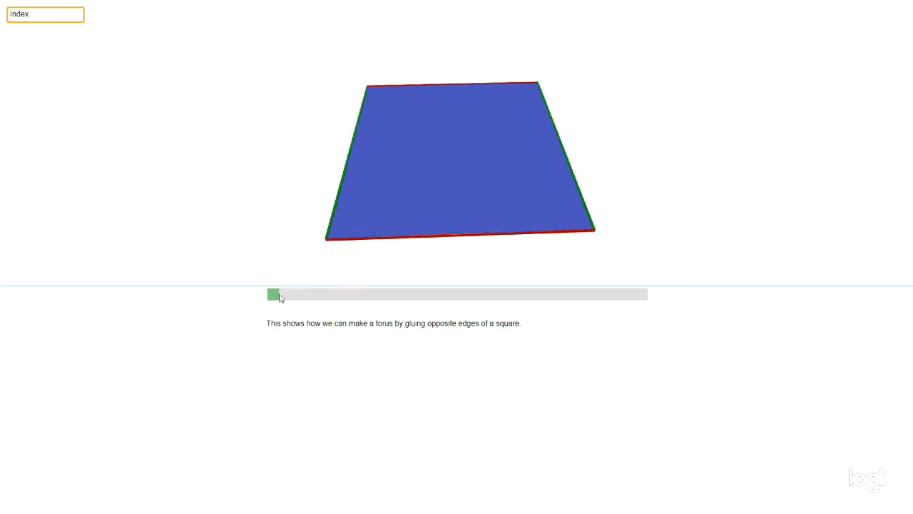
- Slide the gluing slider to its right end so the square rolls into a tube and closes into a torus
drag(273, 294, 335, 294)
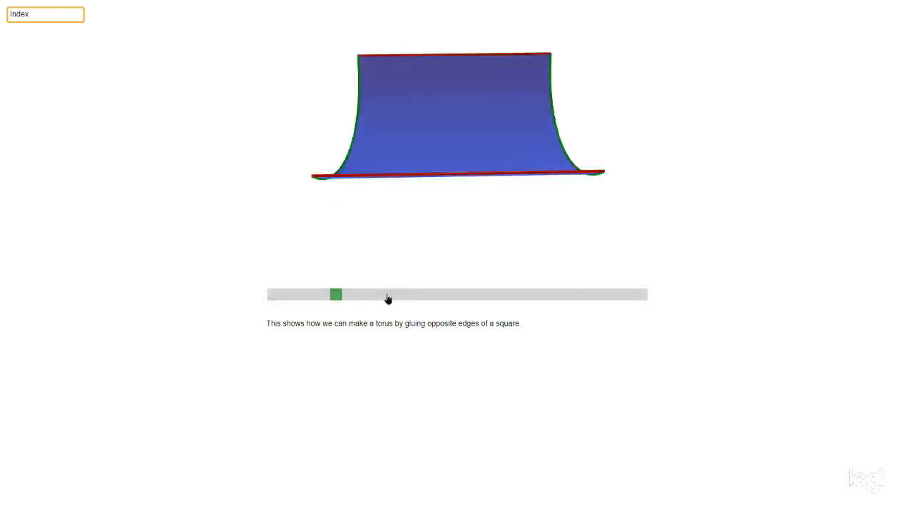
drag(335, 294, 477, 294)
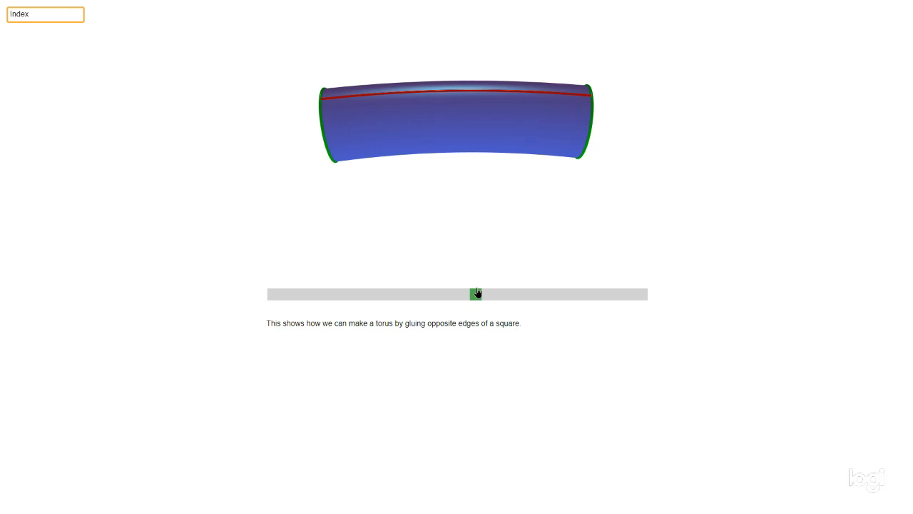
drag(477, 294, 531, 294)
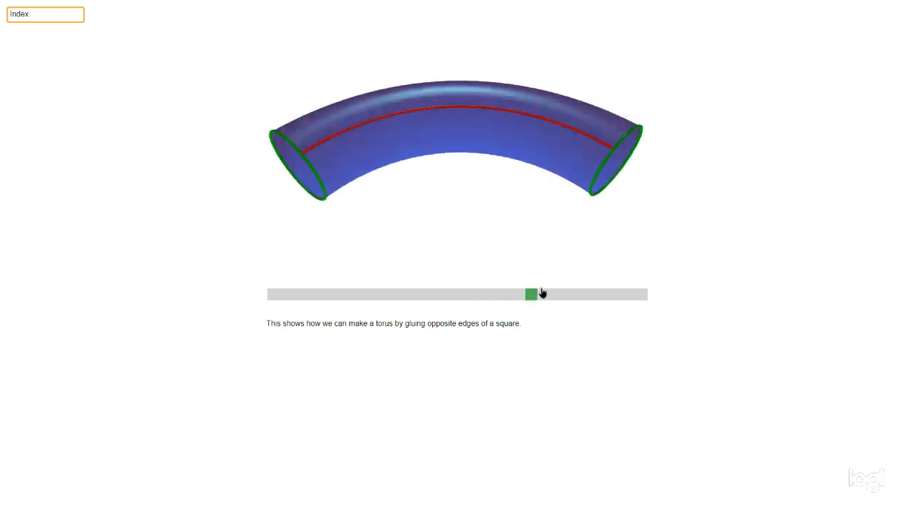
drag(534, 294, 541, 294)
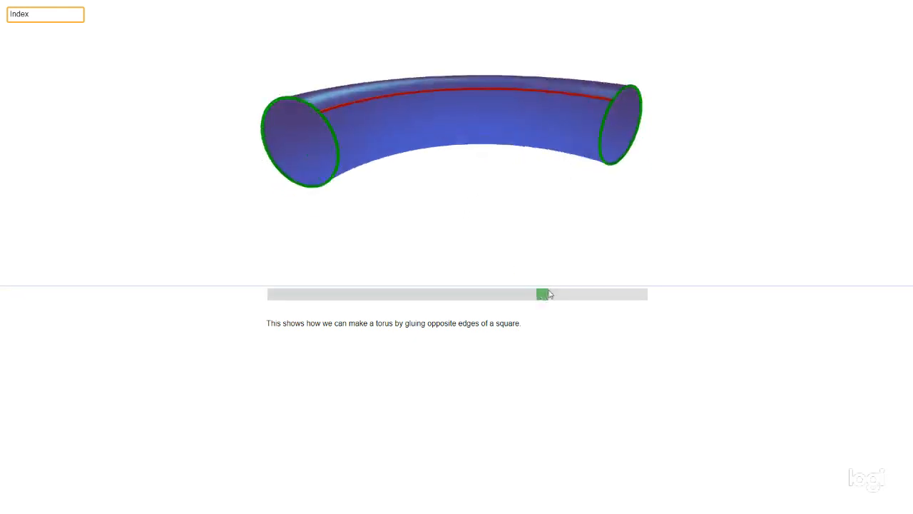
drag(543, 294, 578, 294)
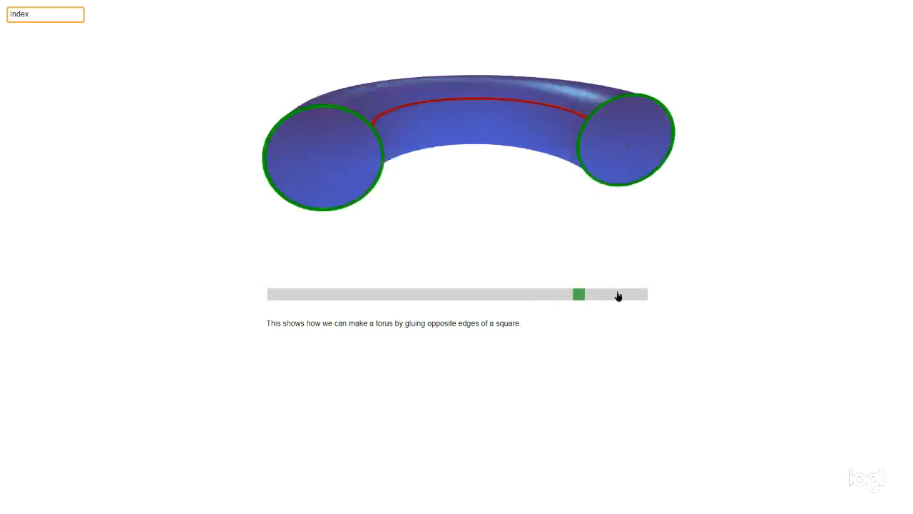
drag(578, 294, 617, 294)
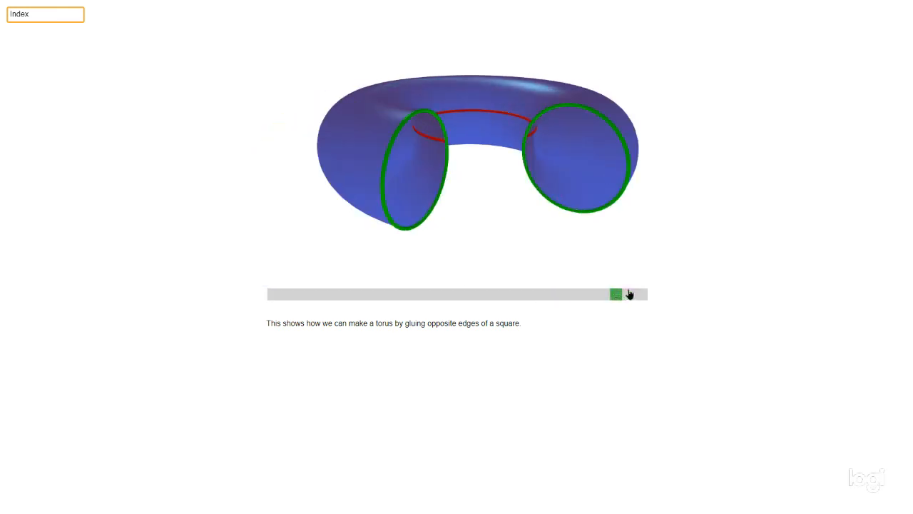
drag(616, 294, 642, 294)
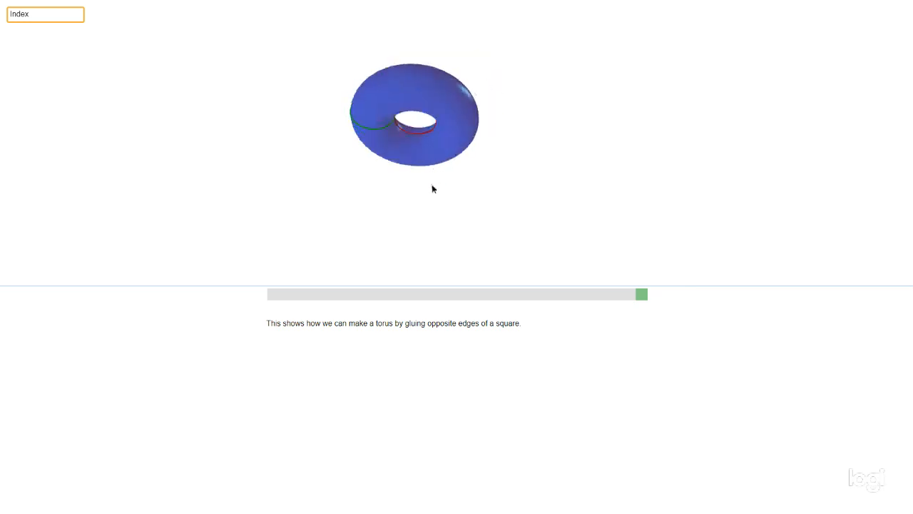
- Rotate the finished torus, then go back to the Index and start 'The torus as a quotient of the plane'
drag(431, 189, 513, 166)
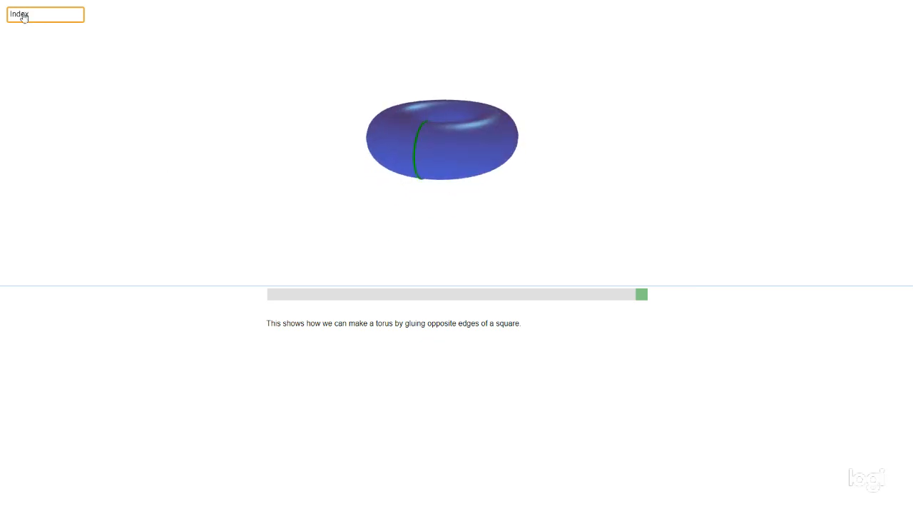
click(23, 14)
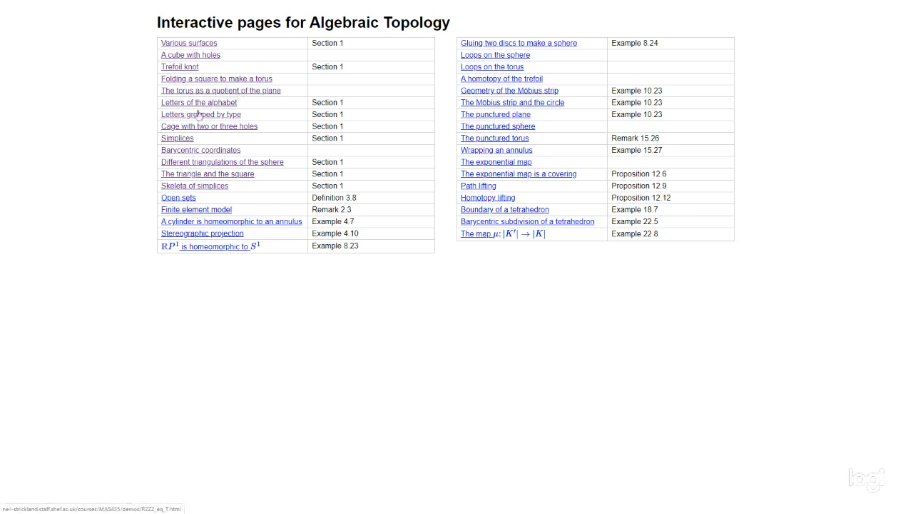
click(221, 92)
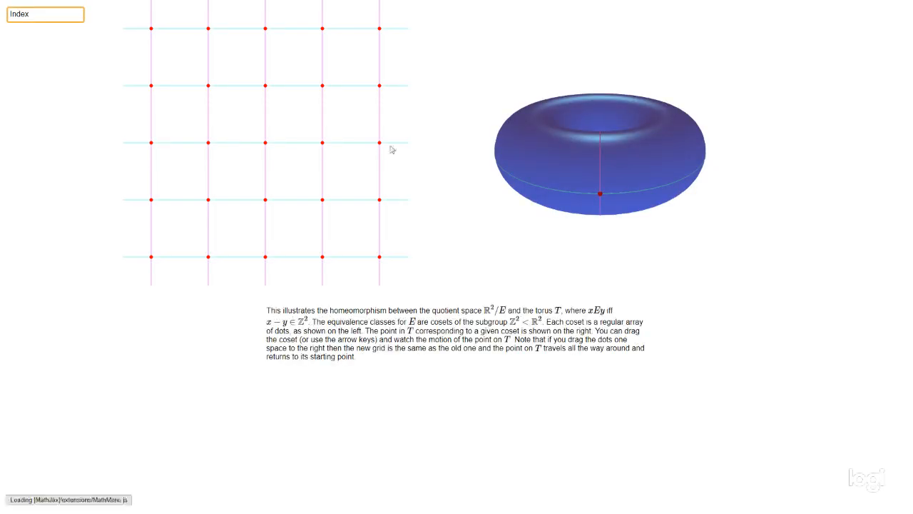
mouse_move(356, 43)
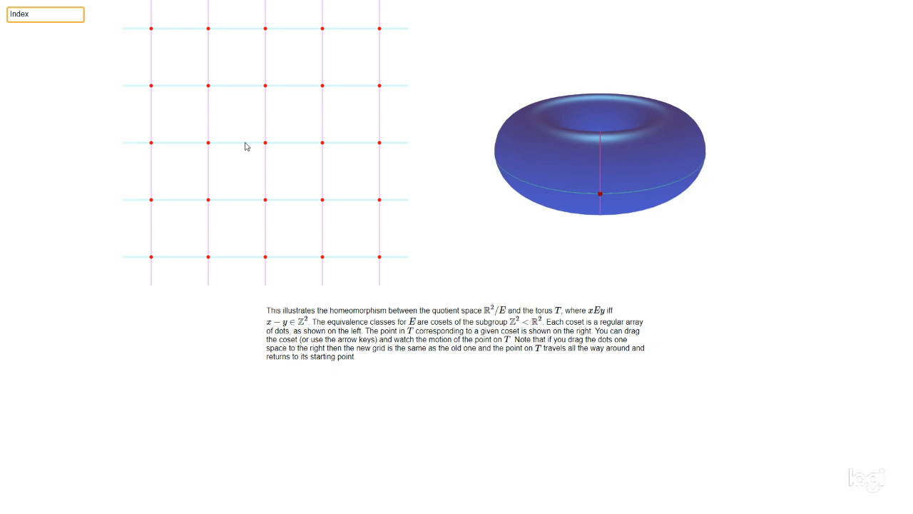
mouse_move(271, 131)
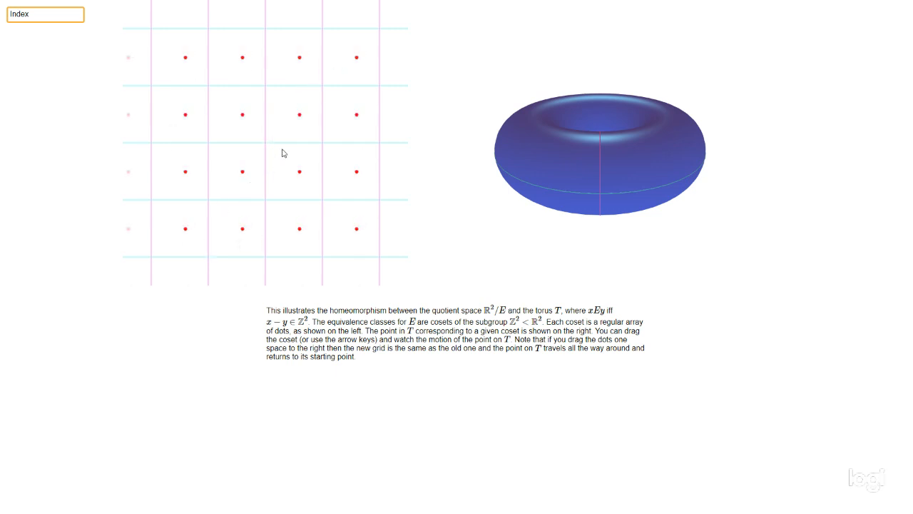
- Slide the coset of red dots sideways, then return them onto the grid intersections so the torus point lands on its right side
drag(283, 153, 311, 104)
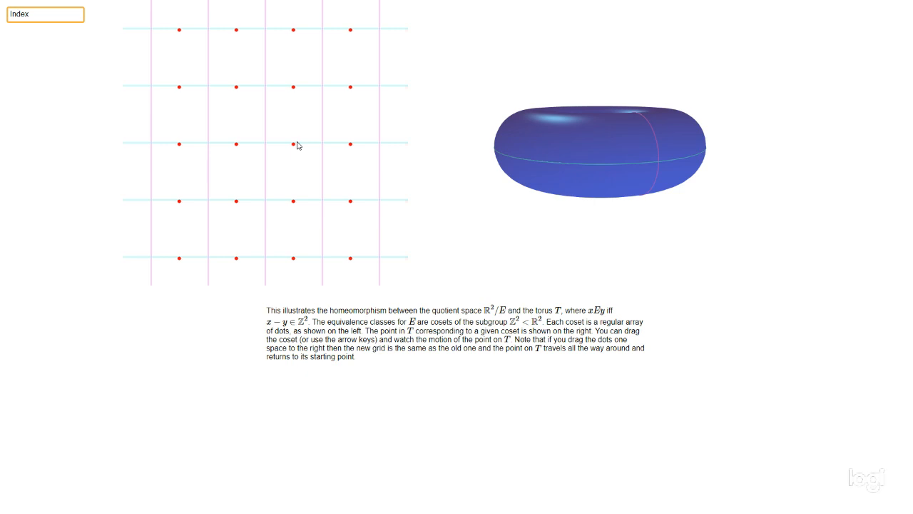
drag(294, 142, 308, 143)
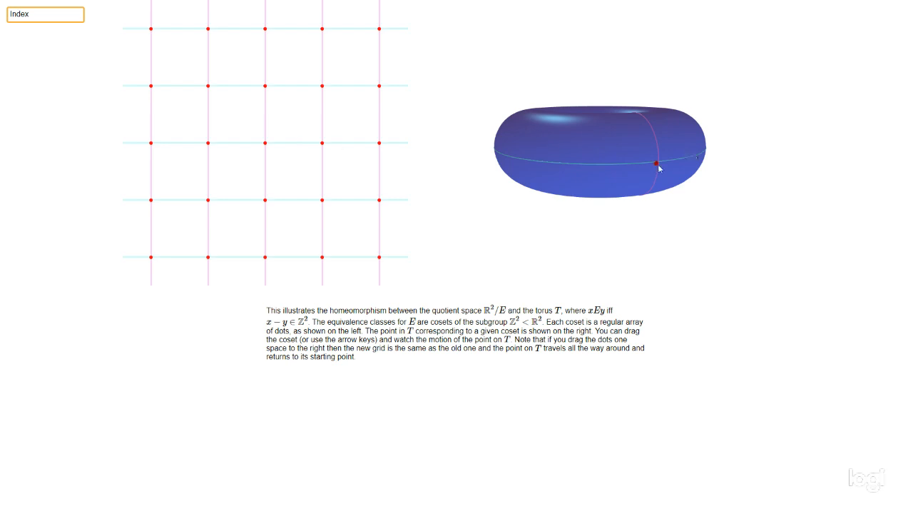
mouse_move(441, 171)
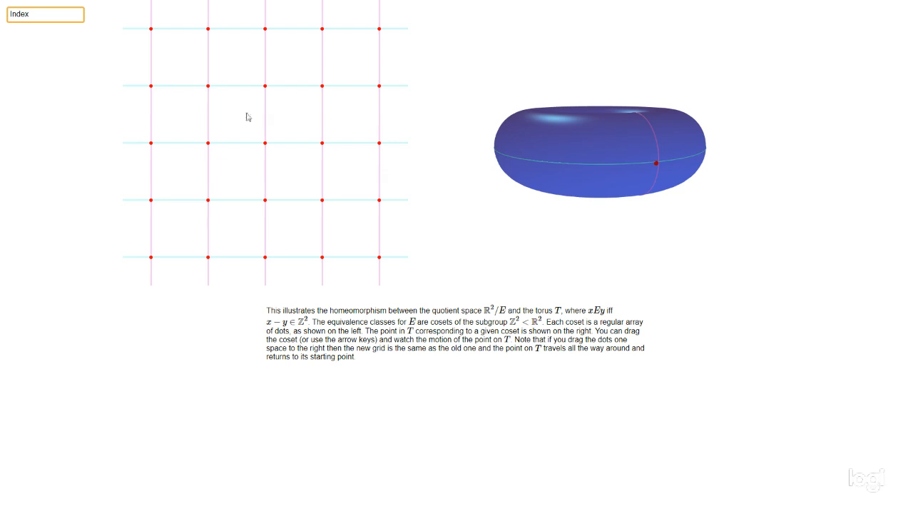
mouse_move(274, 163)
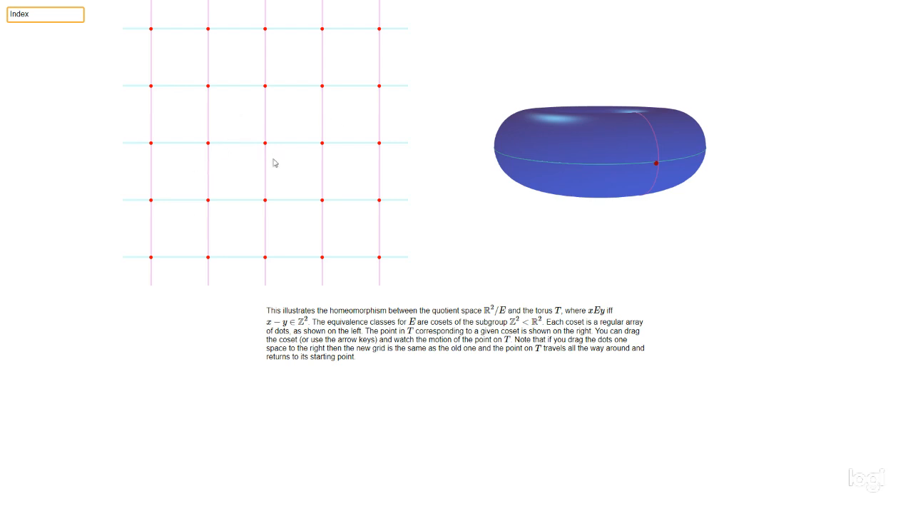
mouse_move(213, 166)
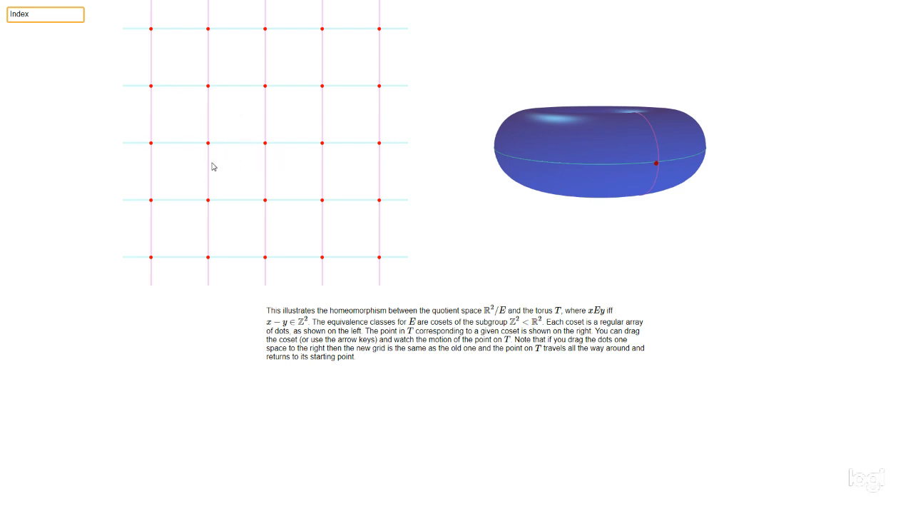
mouse_move(251, 141)
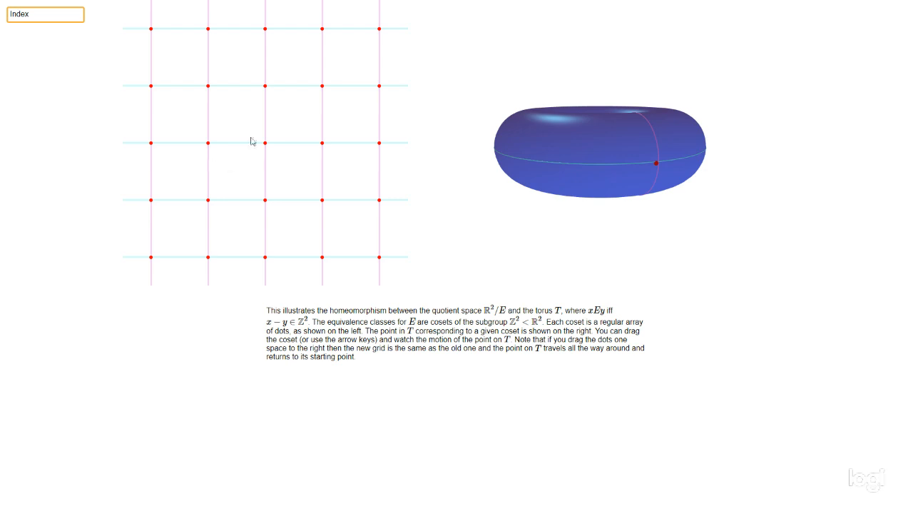
mouse_move(229, 146)
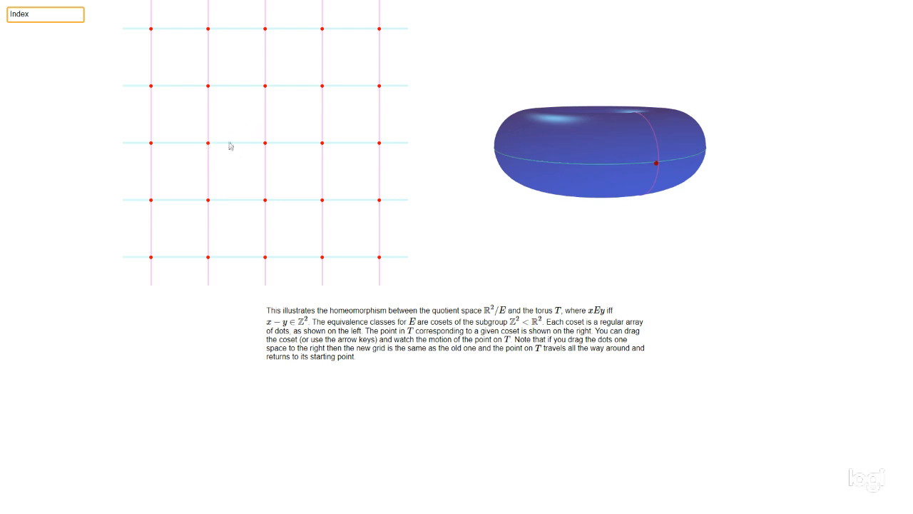
mouse_move(231, 156)
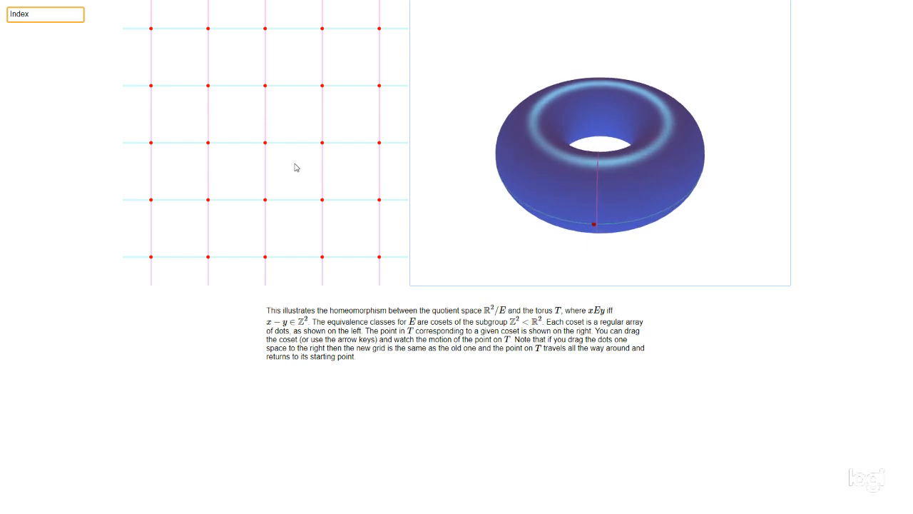
mouse_move(232, 184)
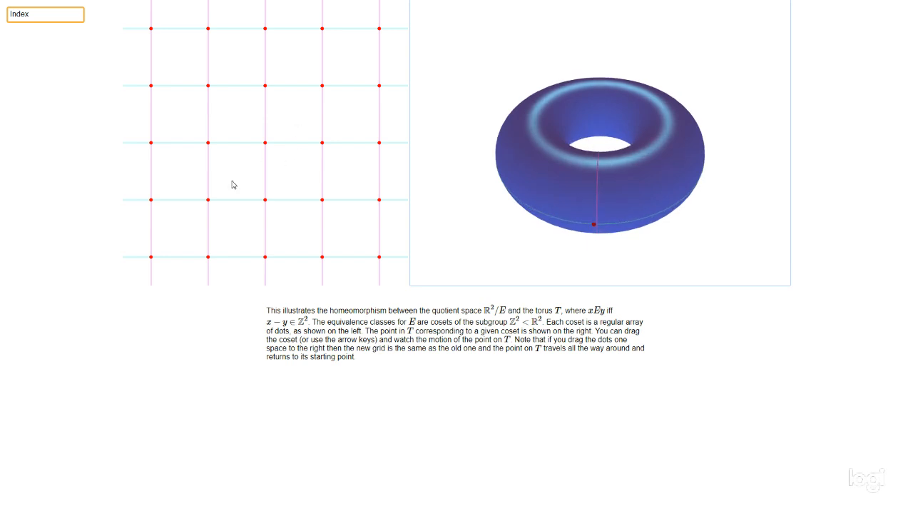
mouse_move(222, 163)
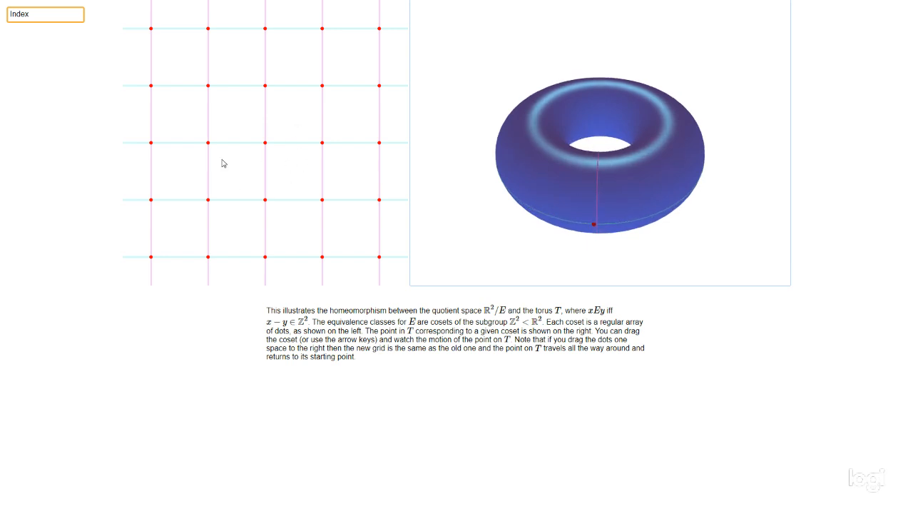